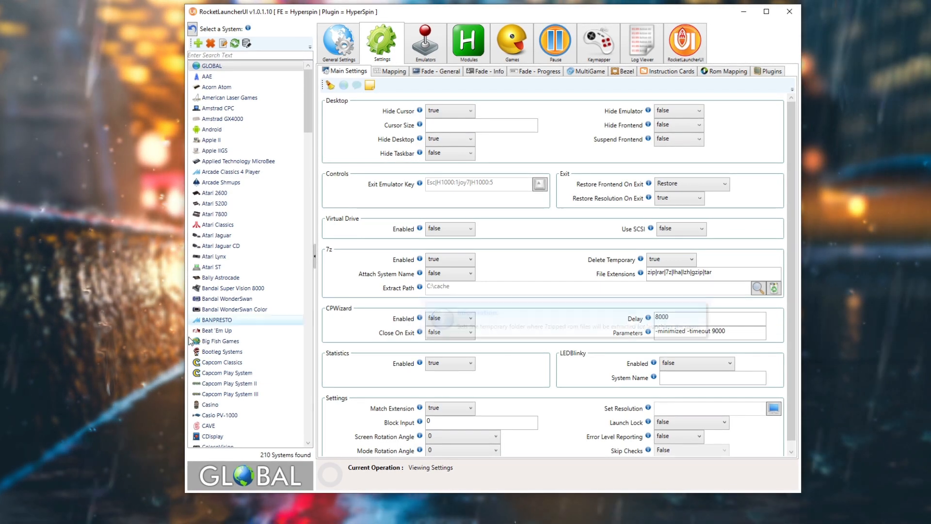
- Select Apple IIGS in the system list to show its own Main Settings
{"action": "left_click", "coordinate": [217, 330]}
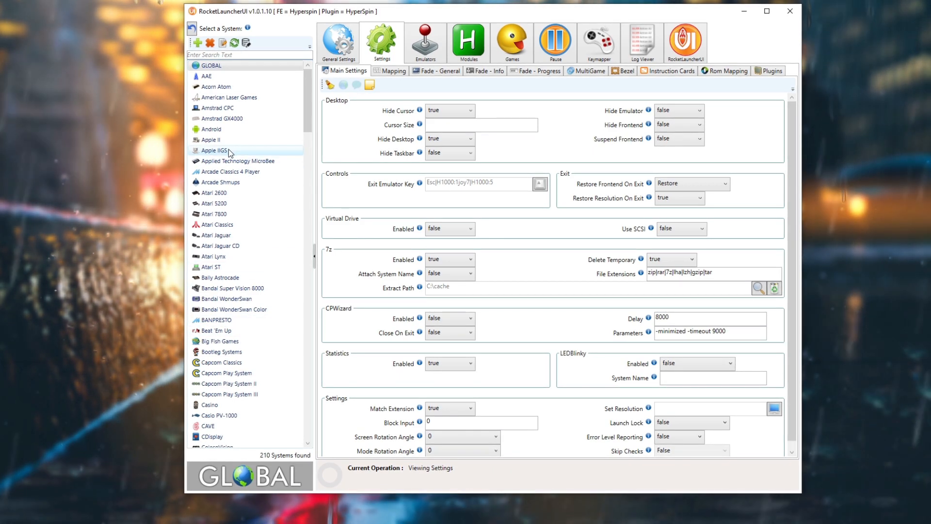
{"action": "left_click", "coordinate": [215, 150]}
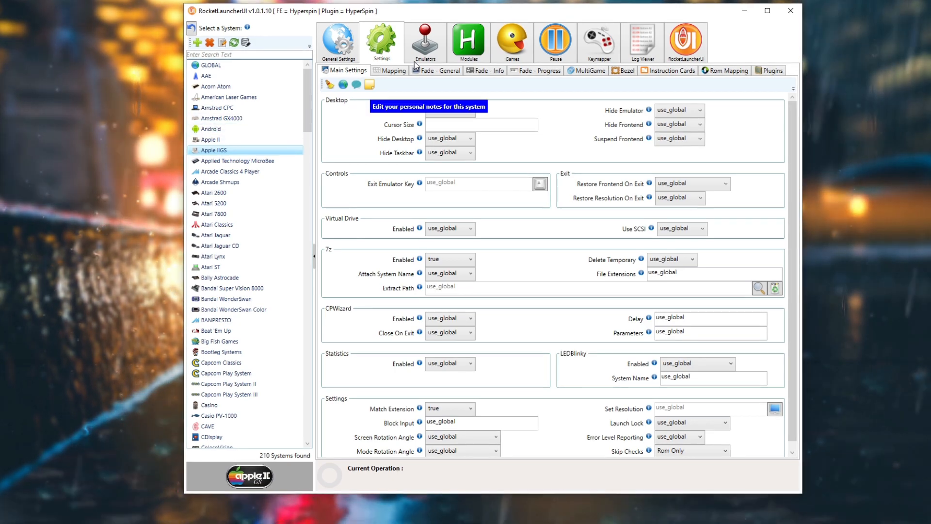
- Show the Apple II system's game list in the Games System Audit
{"action": "left_click", "coordinate": [512, 41]}
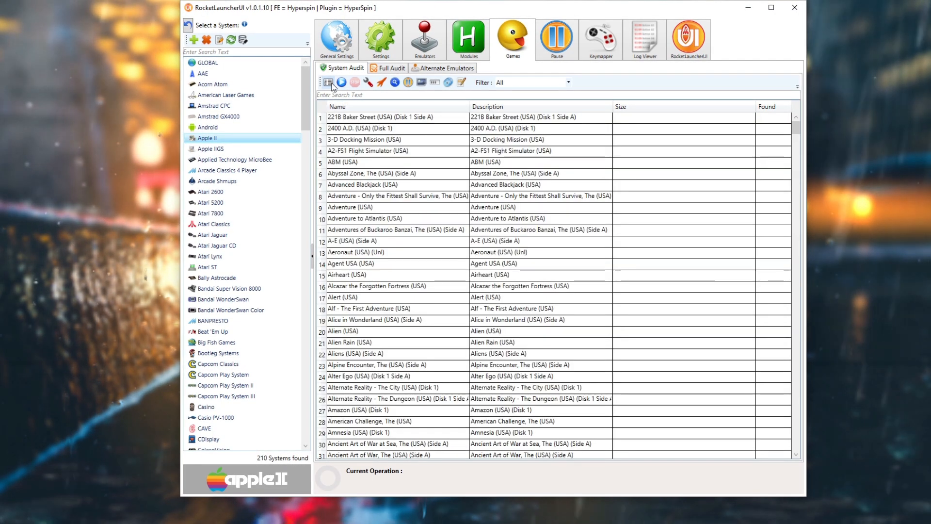
- Show the Applied Technology MicroBee audit with asteroid, brikball, robotman and scramble
{"action": "left_click", "coordinate": [392, 263]}
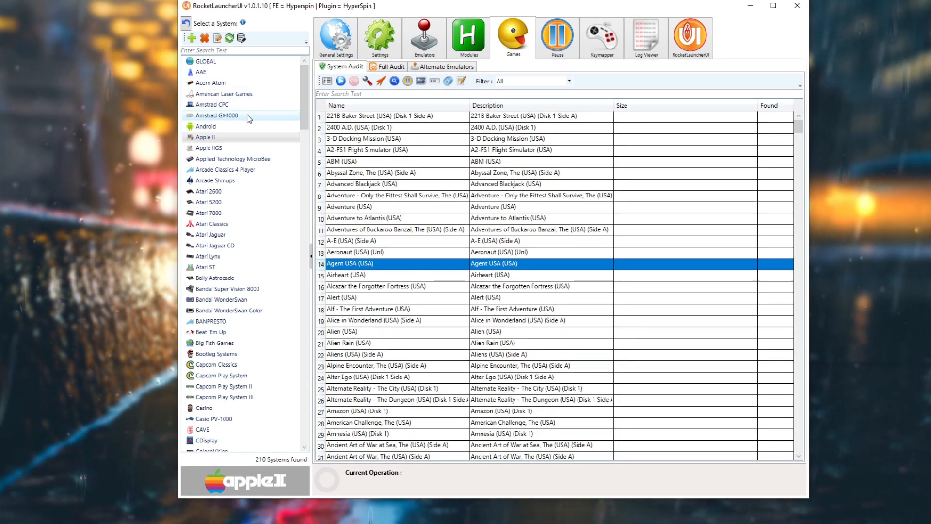
{"action": "left_click", "coordinate": [216, 116]}
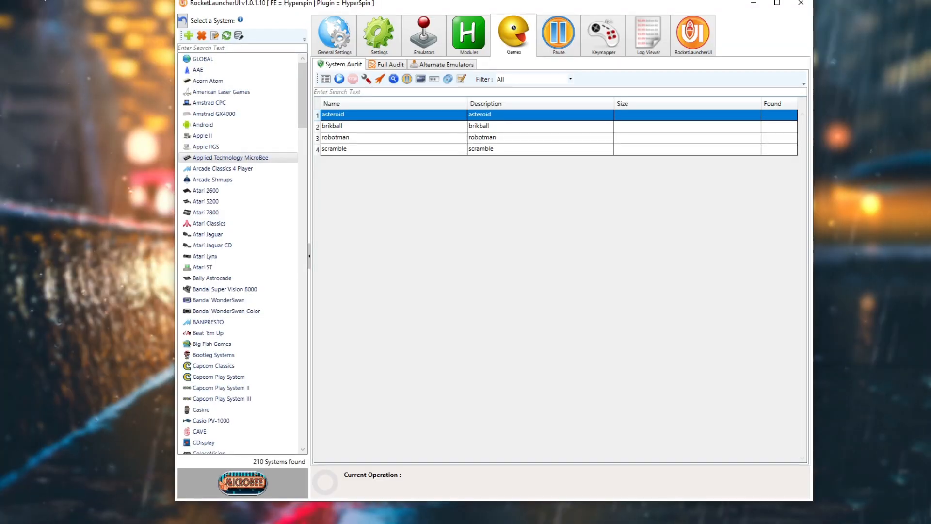
- Select Sega Pico further down the system list to show its game audit
{"action": "scroll", "scroll_direction": "down", "scroll_amount": 3}
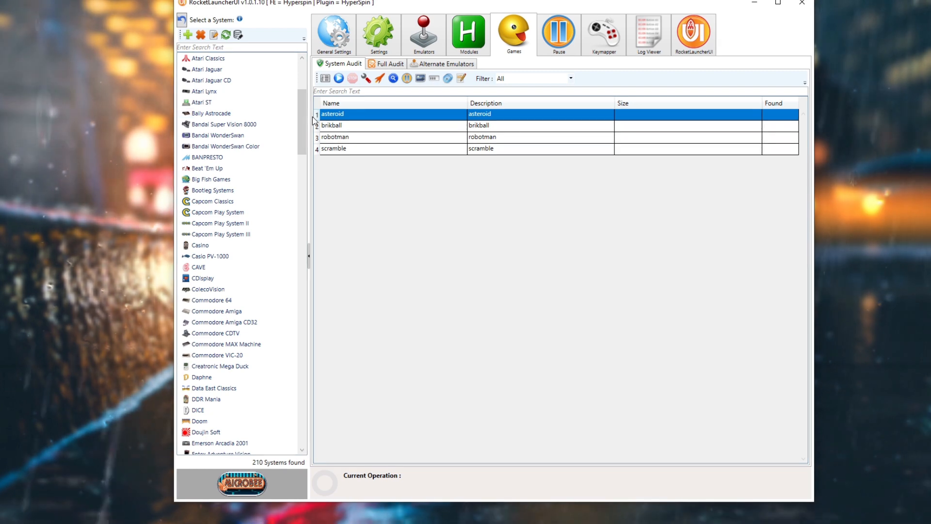
{"action": "scroll", "scroll_direction": "down", "scroll_amount": 3}
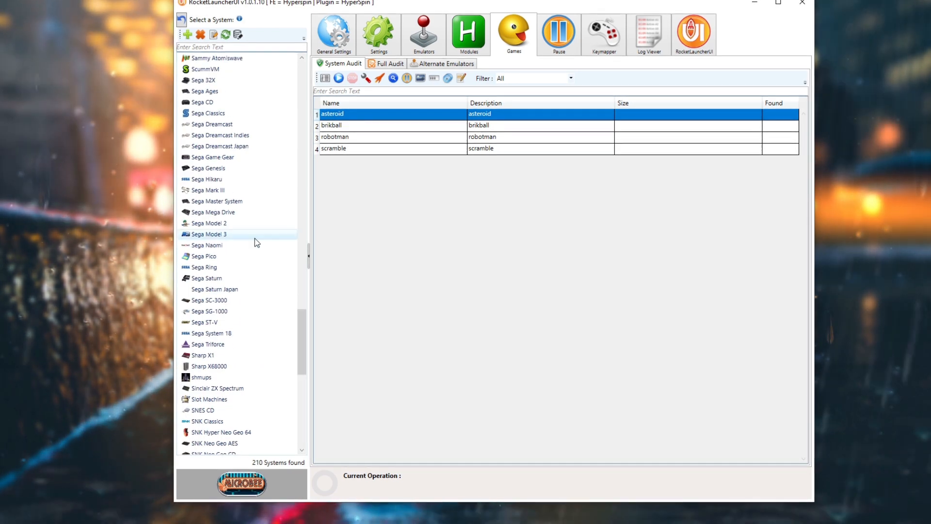
{"action": "left_click", "coordinate": [204, 256]}
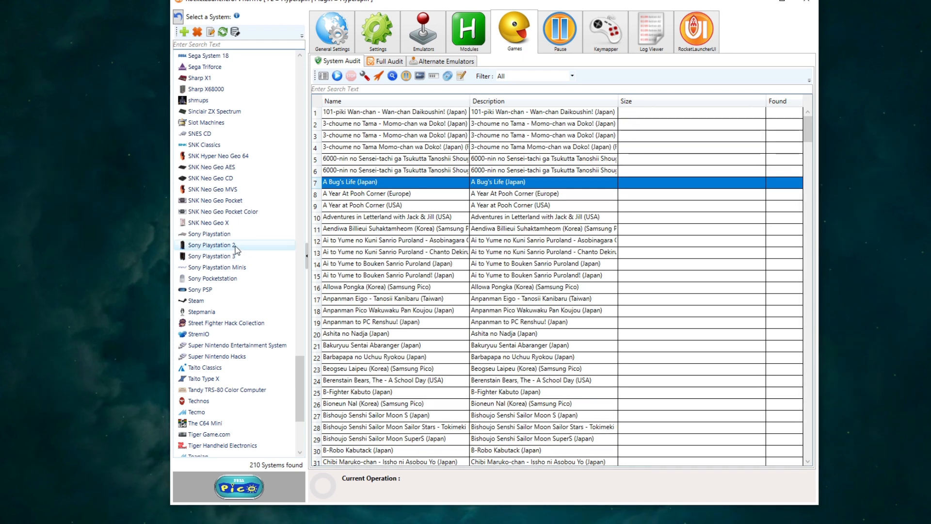
{"action": "left_click", "coordinate": [211, 245]}
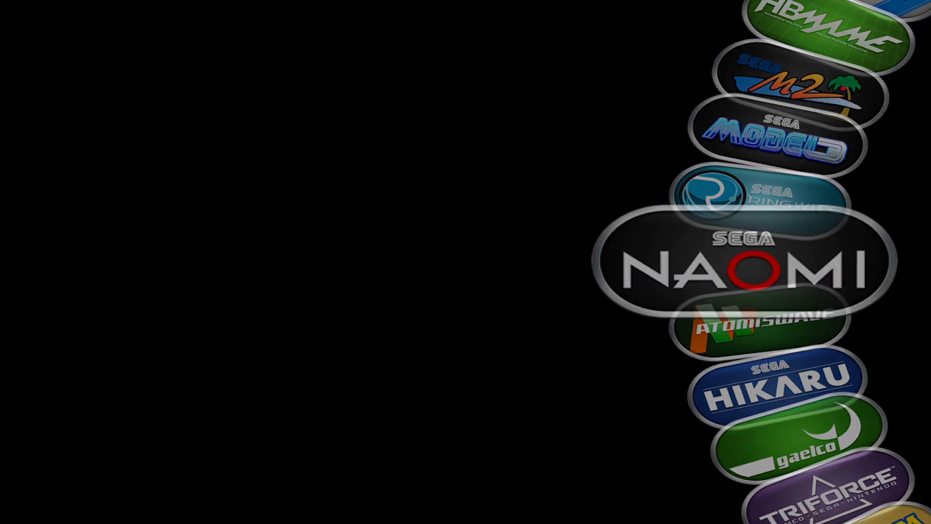
- Spin the HyperSpin system wheel from Sega NAOMI down until DOOM is centred
{"action": "left_click", "coordinate": [751, 266]}
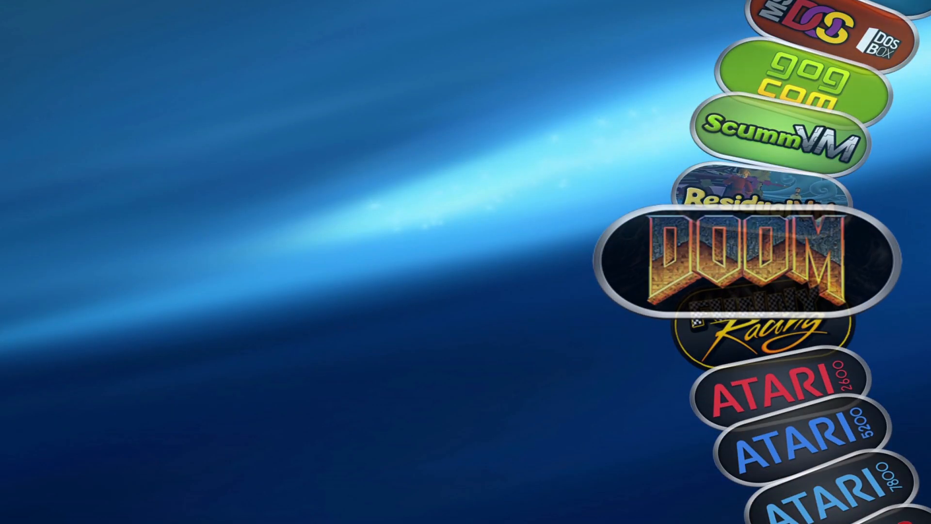
{"action": "left_click", "coordinate": [745, 261]}
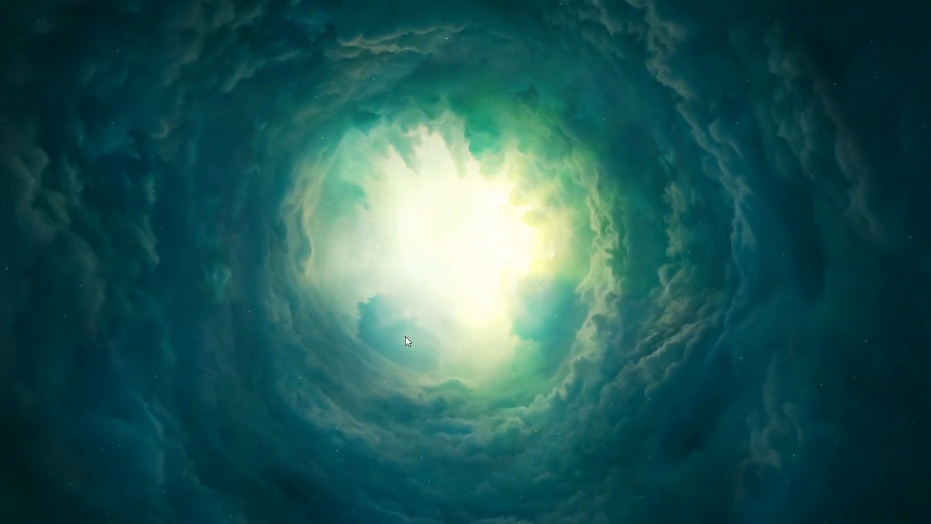
{"action": "mouse_move", "coordinate": [297, 151]}
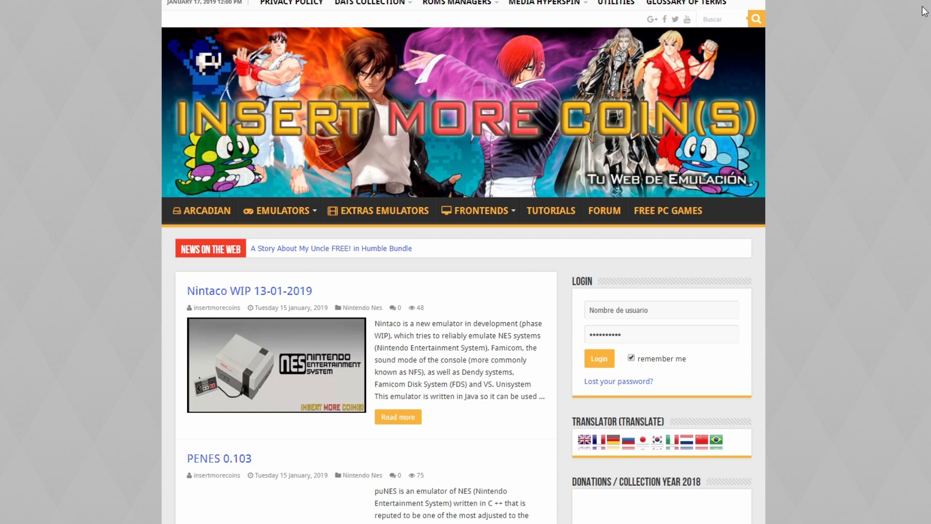
- Browse the homepage news posts, then show the Emulators menu with its arcade systems
{"action": "scroll", "scroll_direction": "down", "scroll_amount": 3}
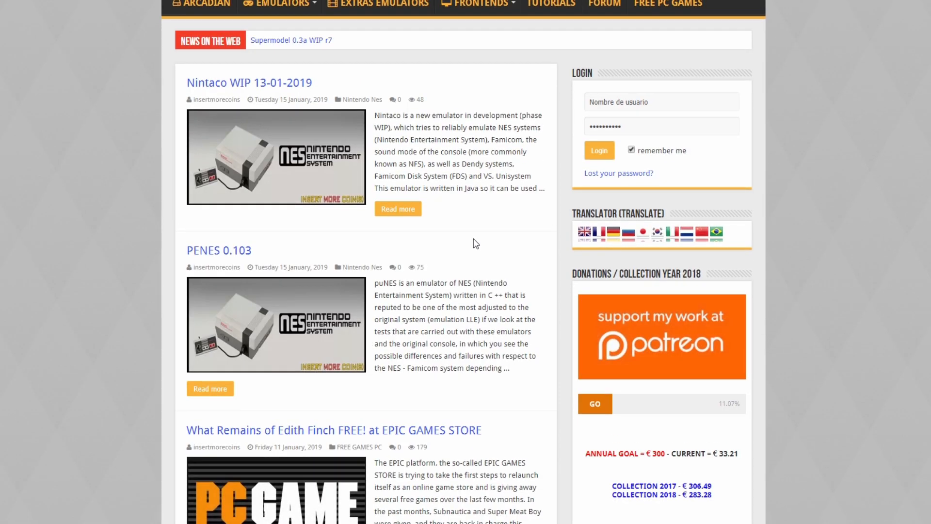
{"action": "scroll", "scroll_direction": "down", "scroll_amount": 3}
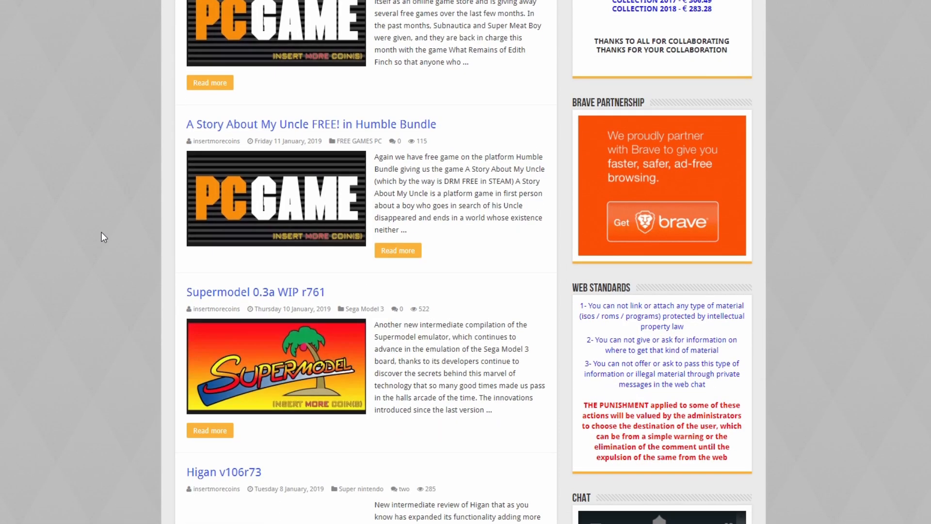
{"action": "scroll", "scroll_direction": "down", "scroll_amount": 3}
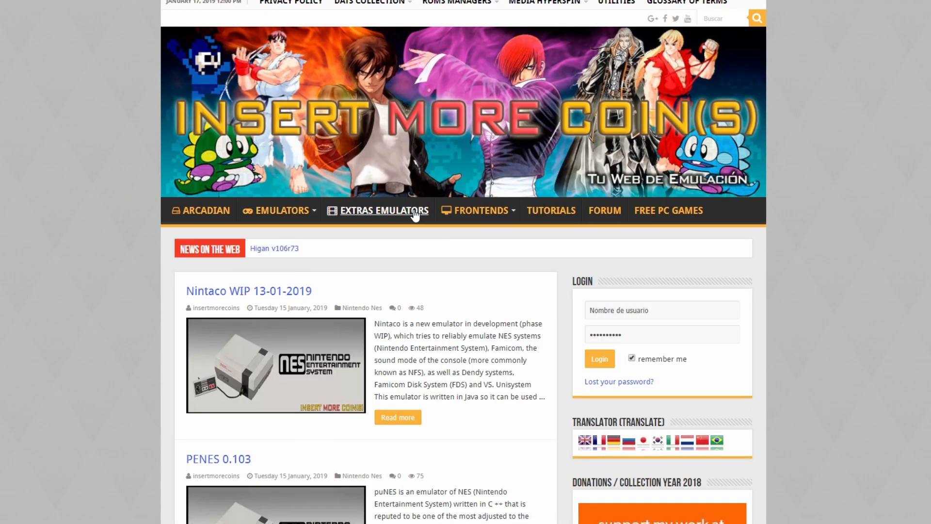
{"action": "mouse_move", "coordinate": [363, 231]}
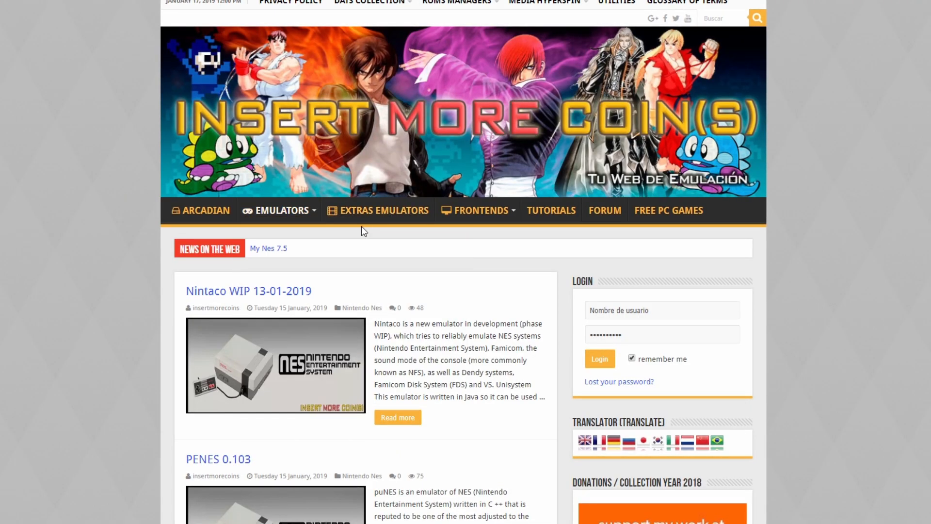
{"action": "left_click", "coordinate": [280, 210]}
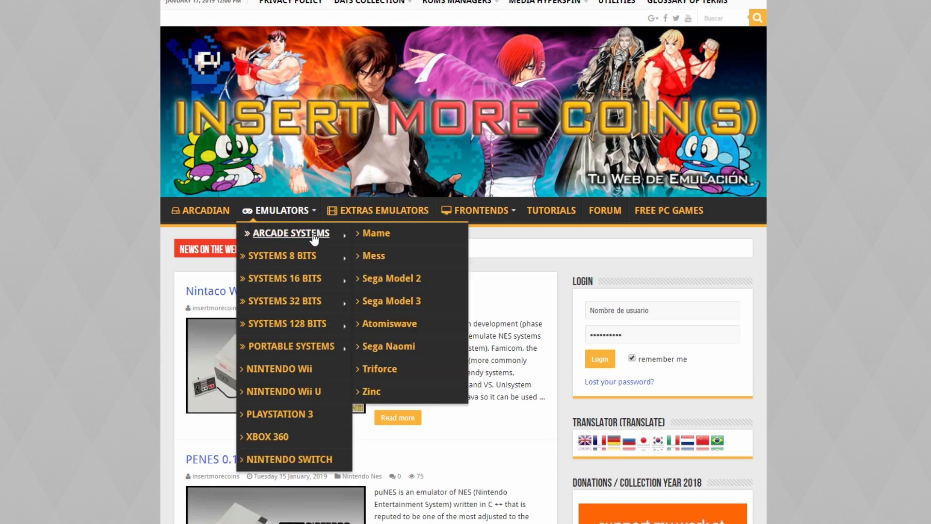